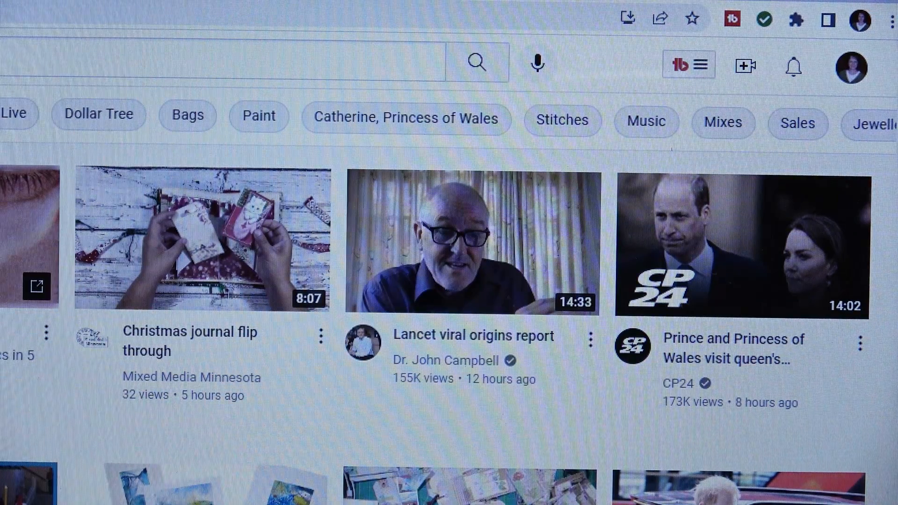
Choose Videos from the TubeBuddy menu to reach the Studio content list
{"action": "scroll", "scroll_direction": "down", "scroll_amount": 3}
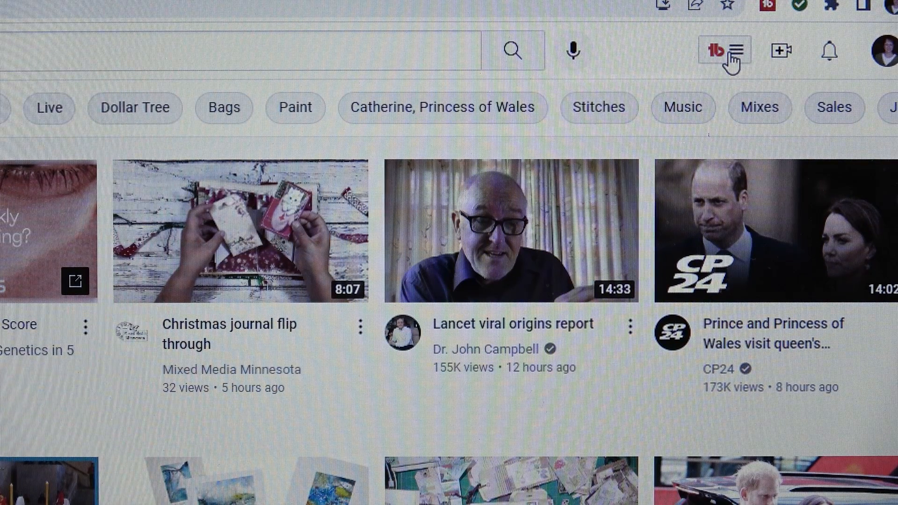
{"action": "left_click", "coordinate": [737, 50]}
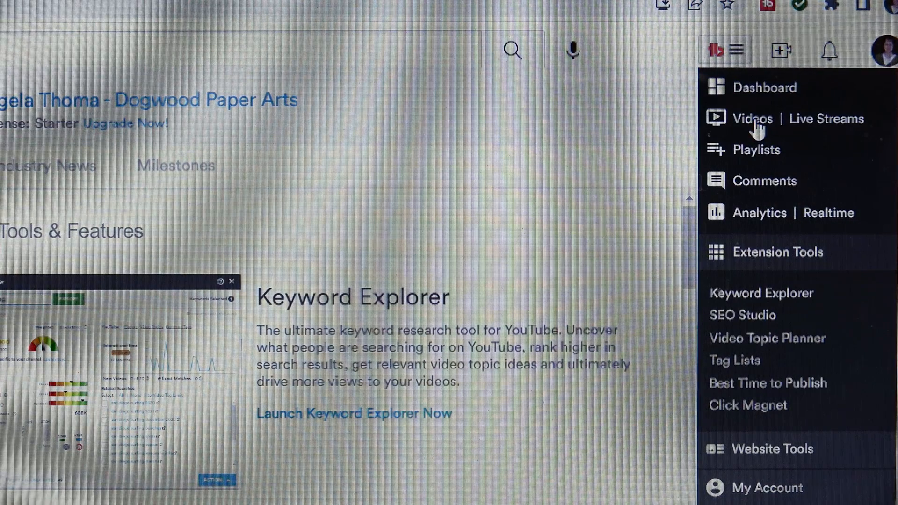
{"action": "left_click", "coordinate": [751, 118]}
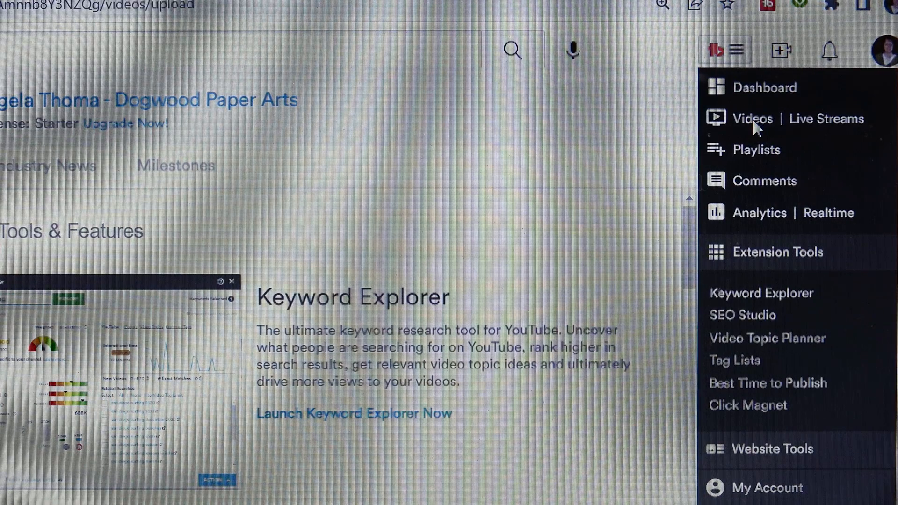
{"action": "left_click", "coordinate": [751, 119]}
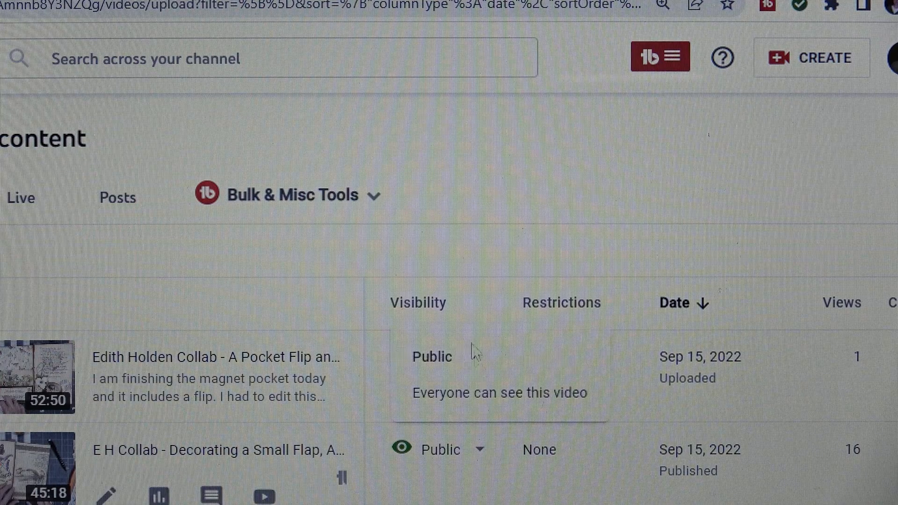
Check the Private visibility of the newest upload, Edith Holden Collab
{"action": "left_click", "coordinate": [432, 357]}
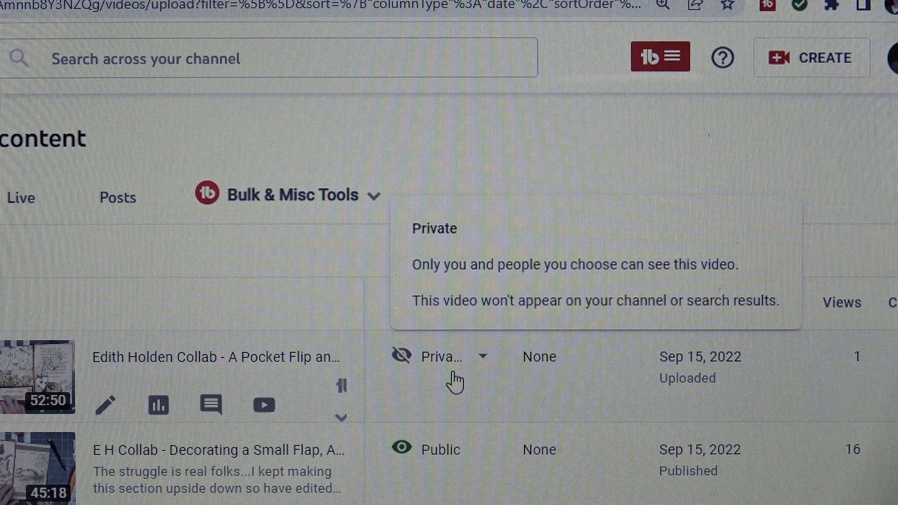
{"action": "mouse_move", "coordinate": [449, 384]}
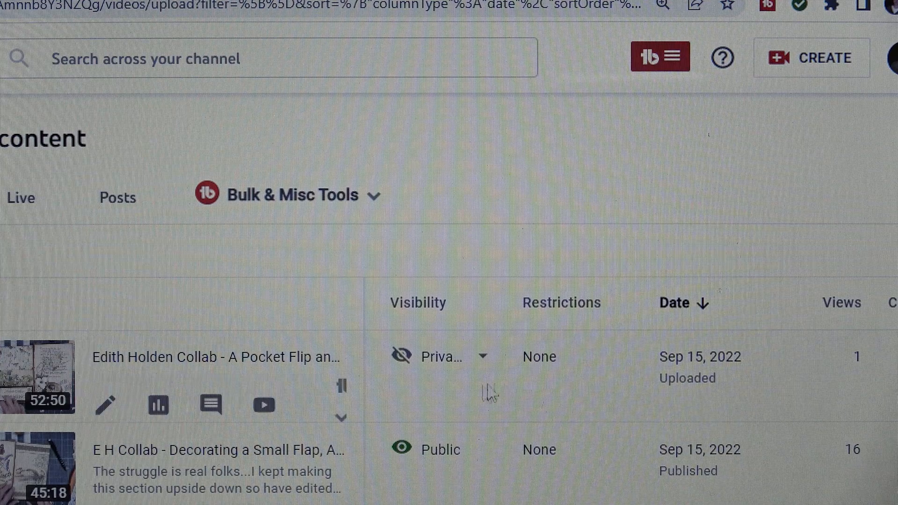
{"action": "mouse_move", "coordinate": [400, 355]}
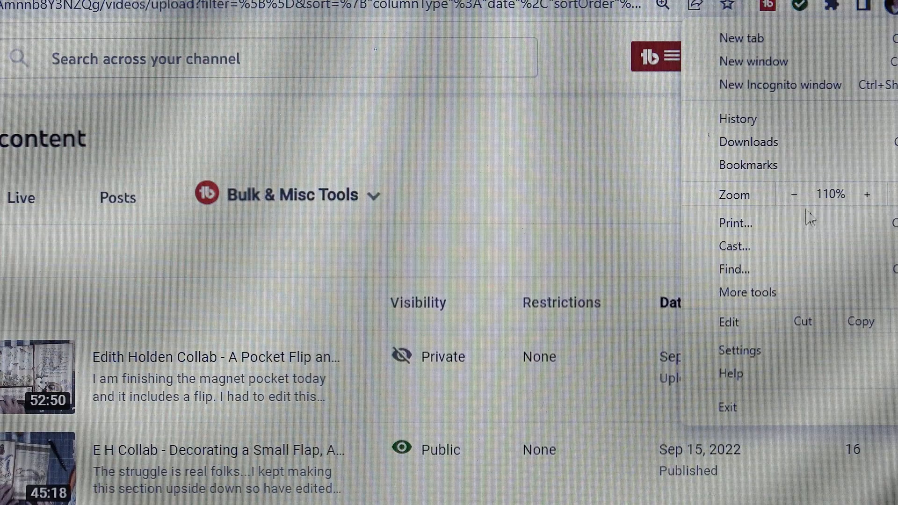
Zoom the Chrome page out slightly from 110%
{"action": "left_click", "coordinate": [795, 194]}
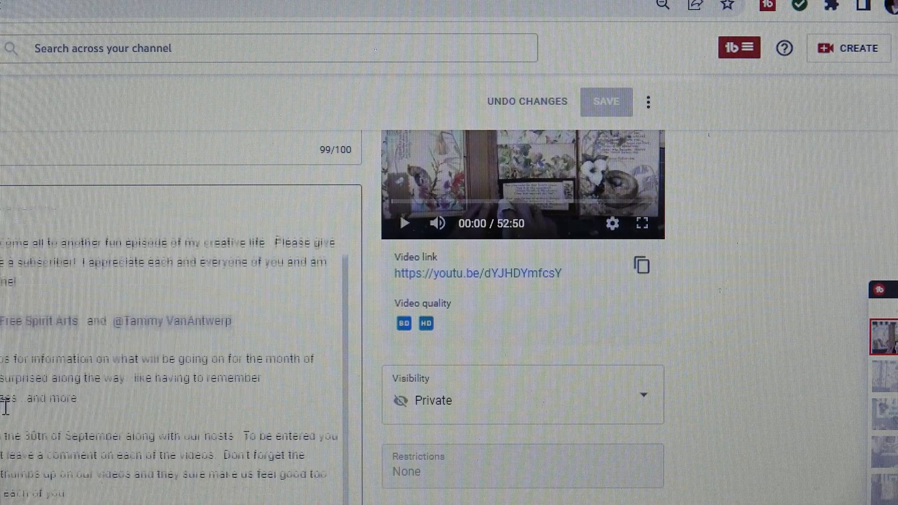
{"action": "scroll", "scroll_direction": "down", "scroll_amount": 3}
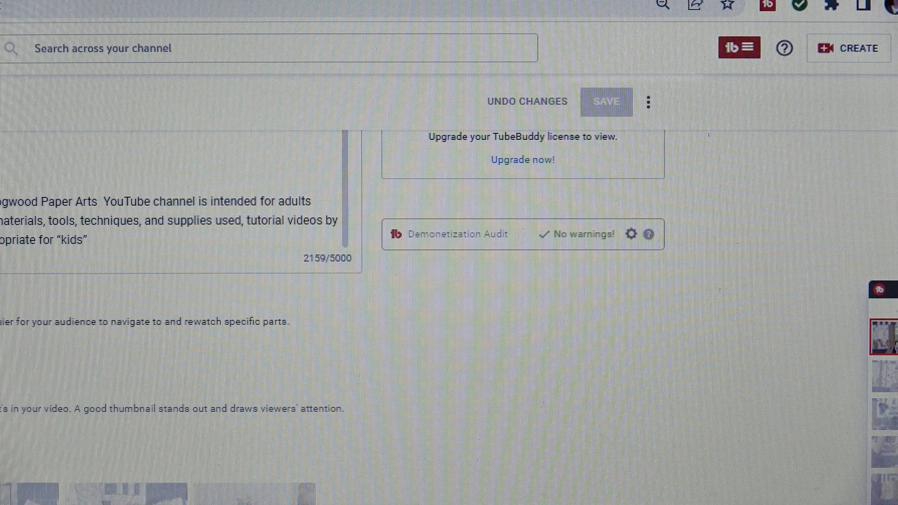
{"action": "scroll", "scroll_direction": "down", "scroll_amount": 3}
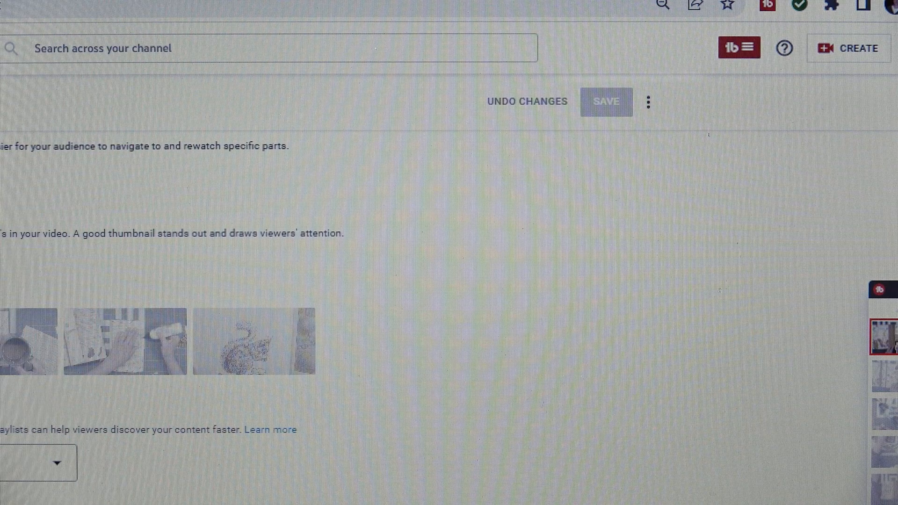
{"action": "scroll", "scroll_direction": "down", "scroll_amount": 3}
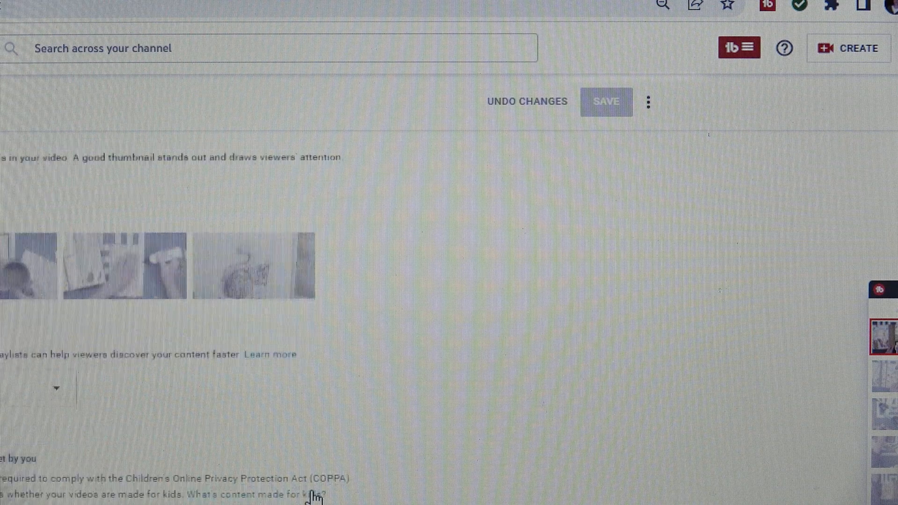
{"action": "scroll", "scroll_direction": "down", "scroll_amount": 3}
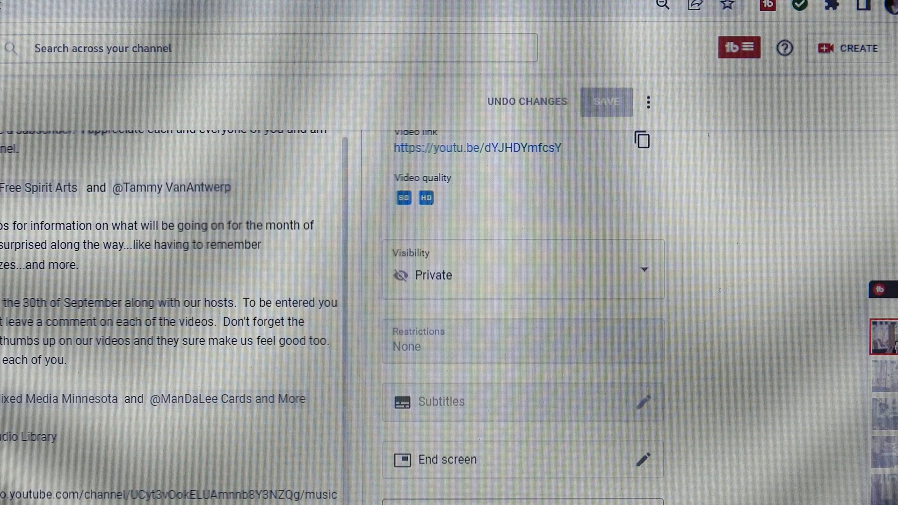
{"action": "mouse_move", "coordinate": [539, 414]}
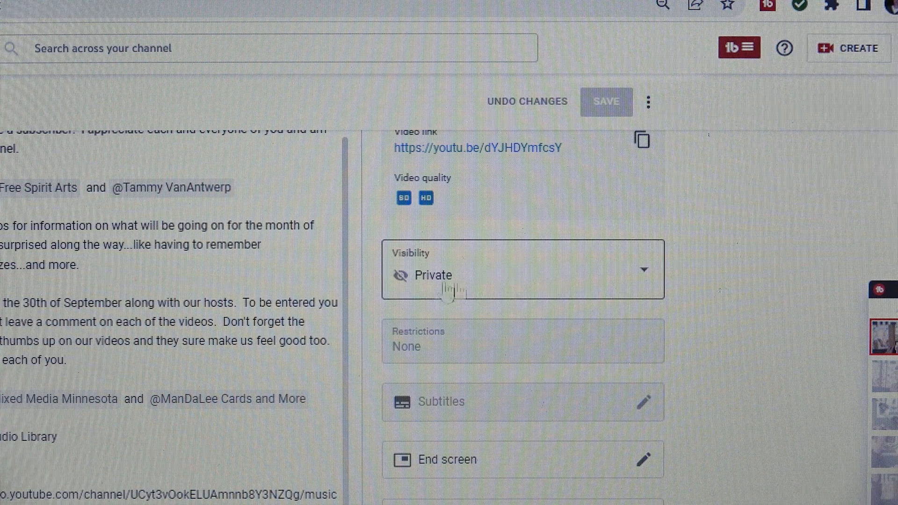
{"action": "mouse_move", "coordinate": [597, 298]}
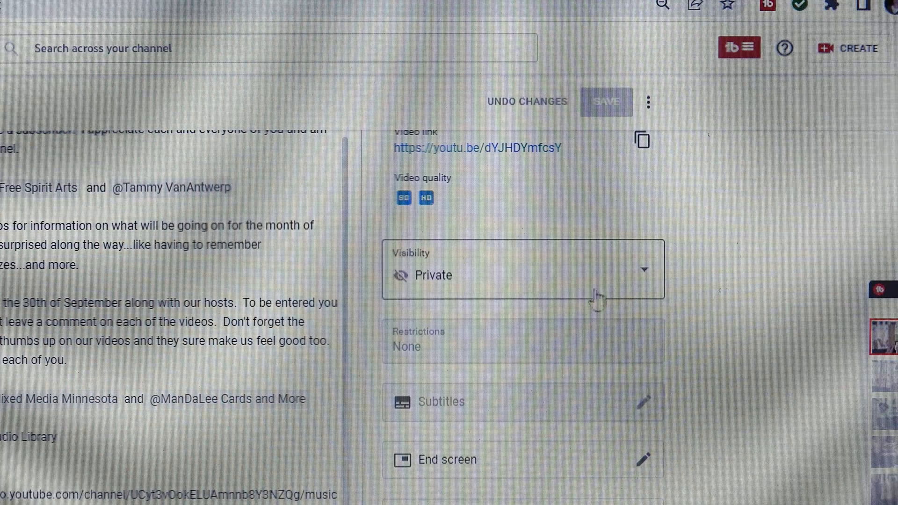
{"action": "mouse_move", "coordinate": [644, 278]}
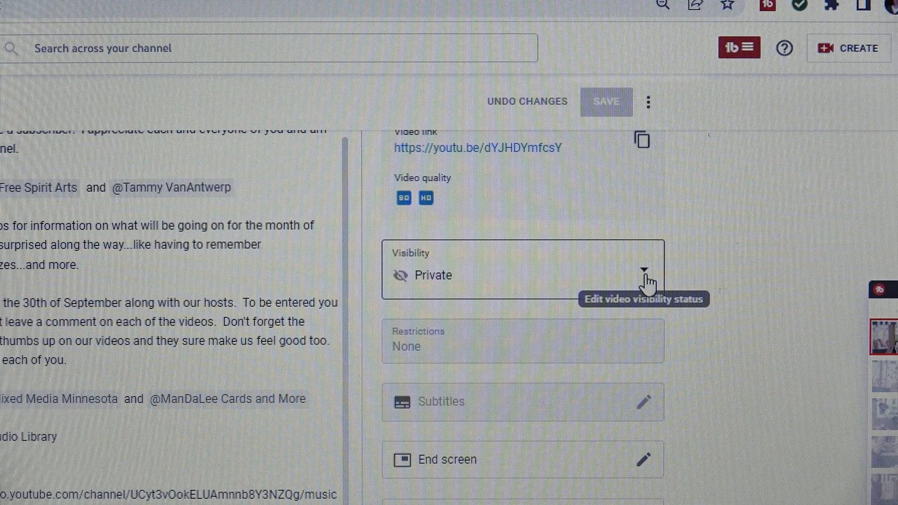
{"action": "mouse_move", "coordinate": [647, 281]}
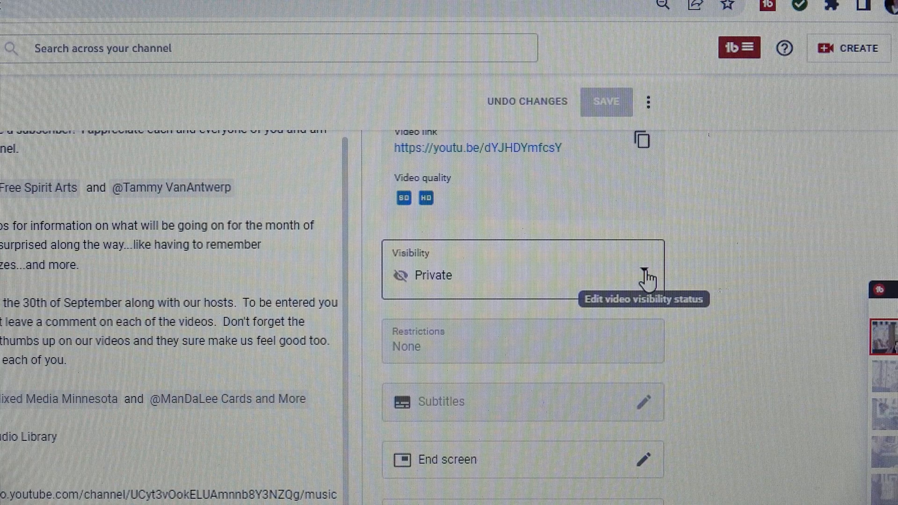
Open the Visibility dropdown to show Private, Unlisted, Public and Schedule choices
{"action": "left_click", "coordinate": [516, 275]}
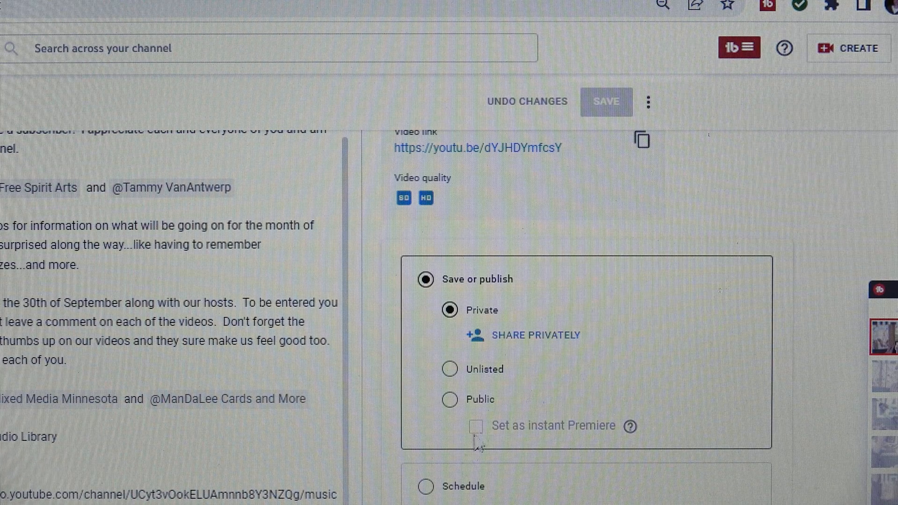
{"action": "mouse_move", "coordinate": [527, 433]}
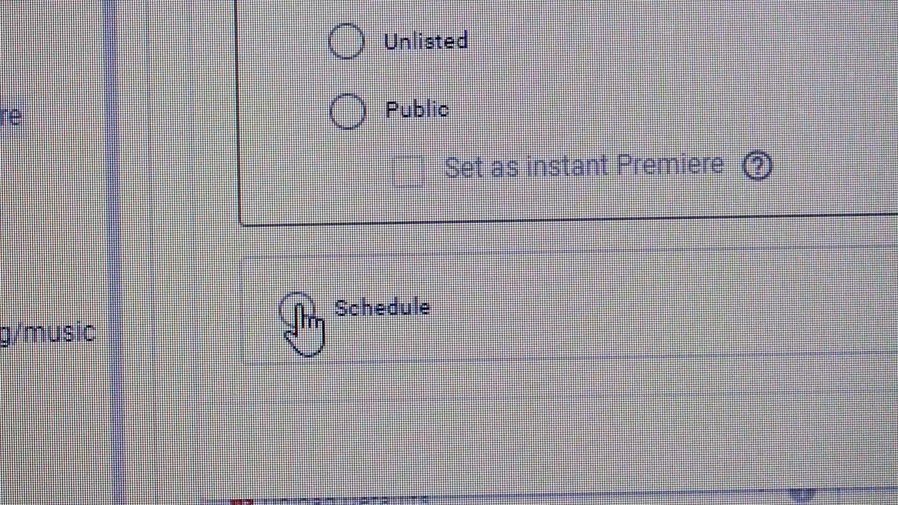
Select Schedule and confirm Sep 16, 2022 as the publish date
{"action": "left_click", "coordinate": [303, 321]}
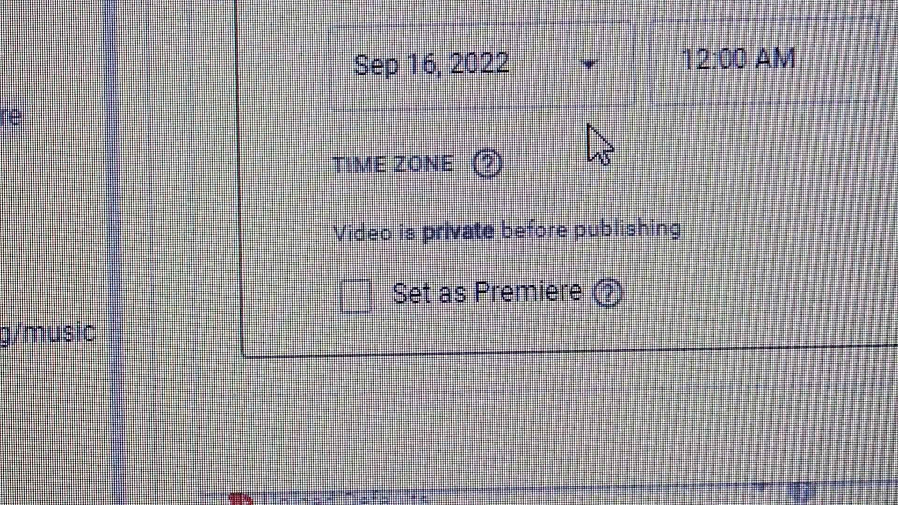
{"action": "scroll", "scroll_direction": "down", "scroll_amount": 3}
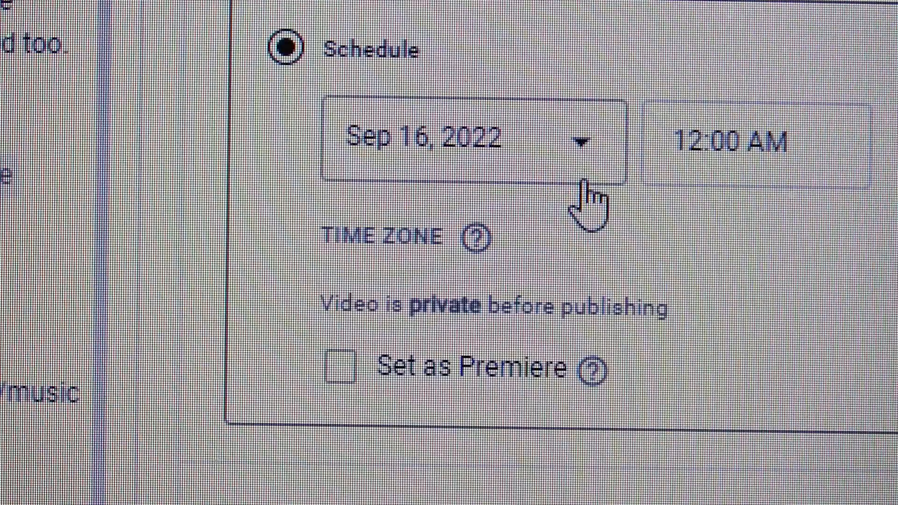
{"action": "mouse_move", "coordinate": [472, 155]}
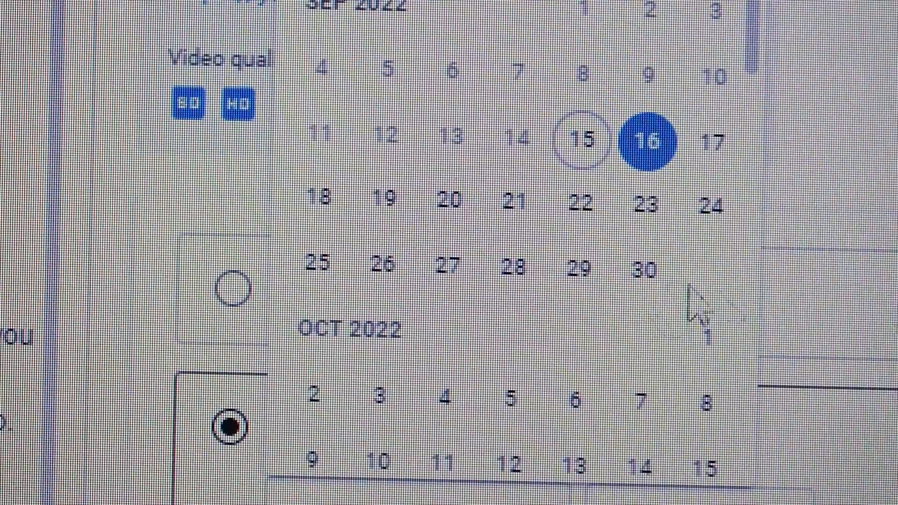
{"action": "mouse_move", "coordinate": [648, 286]}
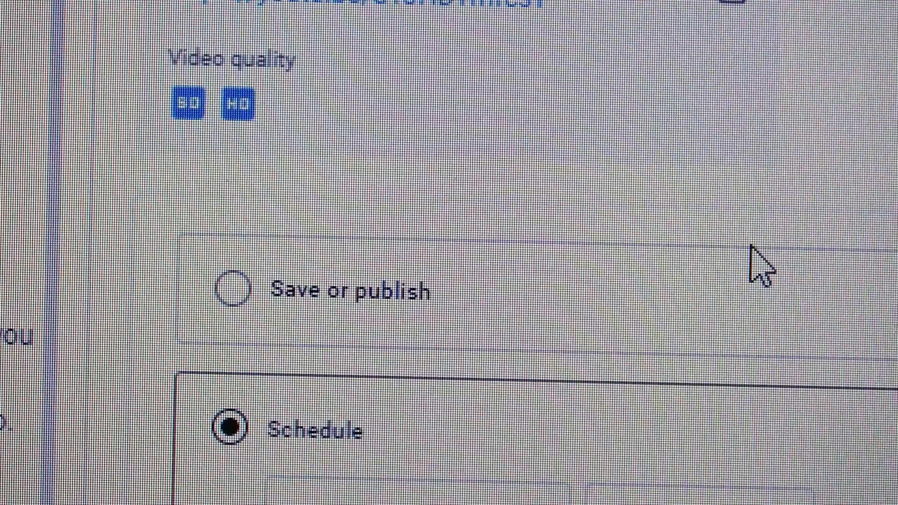
{"action": "scroll", "scroll_direction": "down", "scroll_amount": 3}
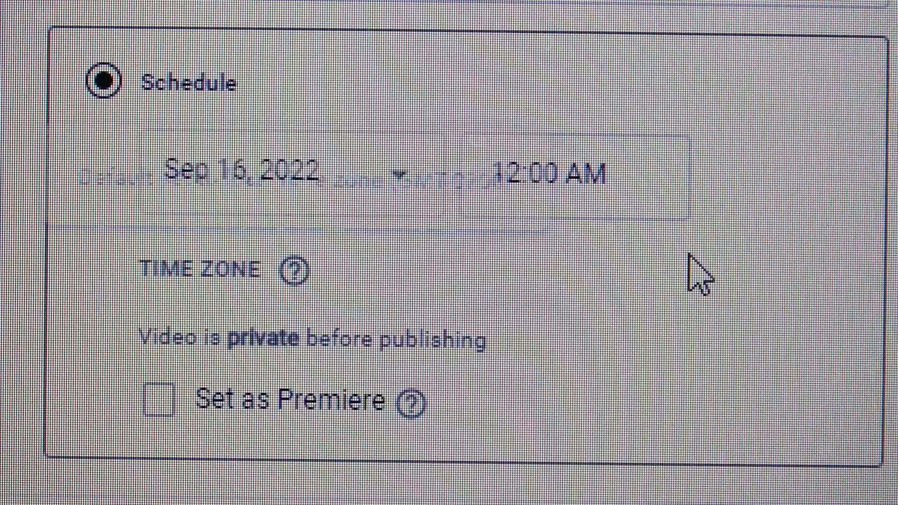
Open the publish time list beside Sep 16, 2022 and scroll through it
{"action": "left_click", "coordinate": [550, 176]}
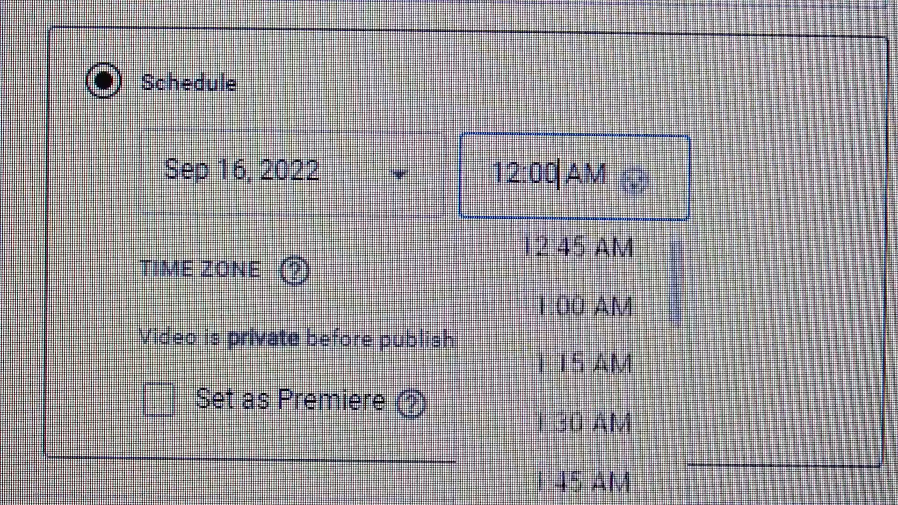
{"action": "scroll", "scroll_direction": "down", "scroll_amount": 3}
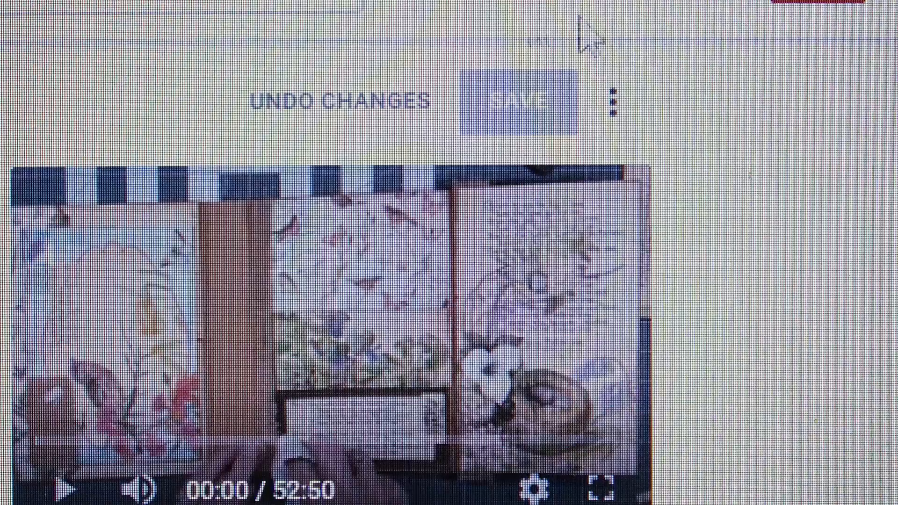
{"action": "mouse_move", "coordinate": [433, 146]}
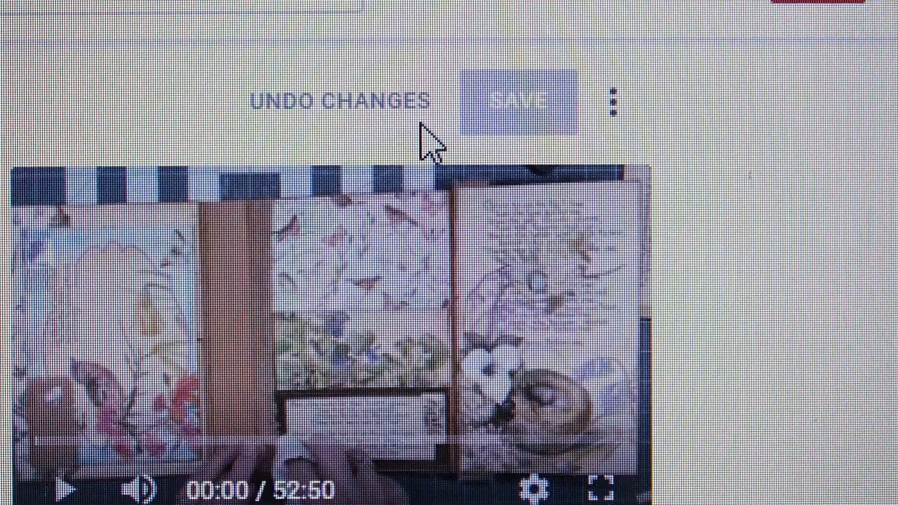